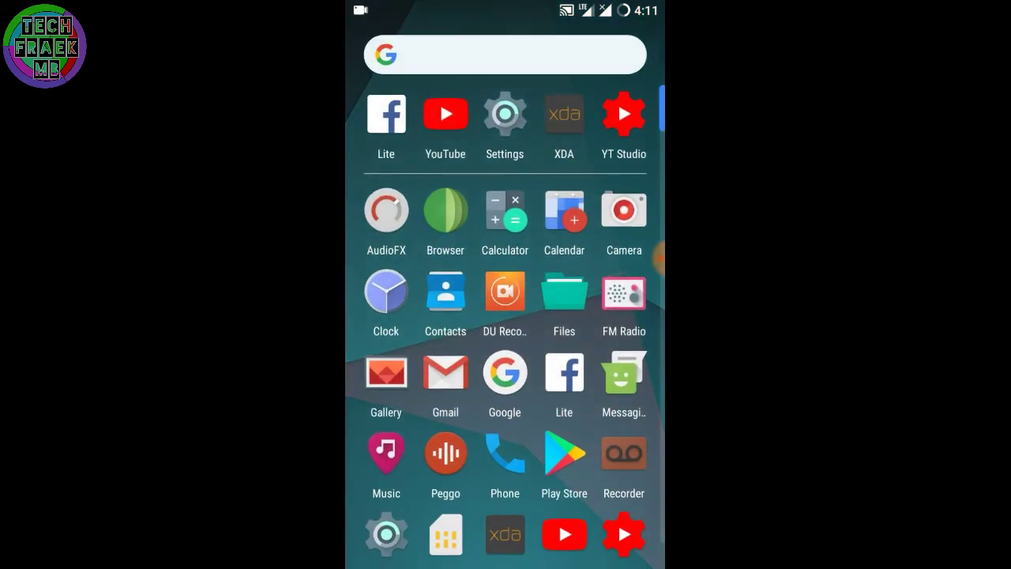
Step: Launch Settings from the app drawer and scroll down to the Device section (Storage, Battery, Memory)
left_click(503, 114)
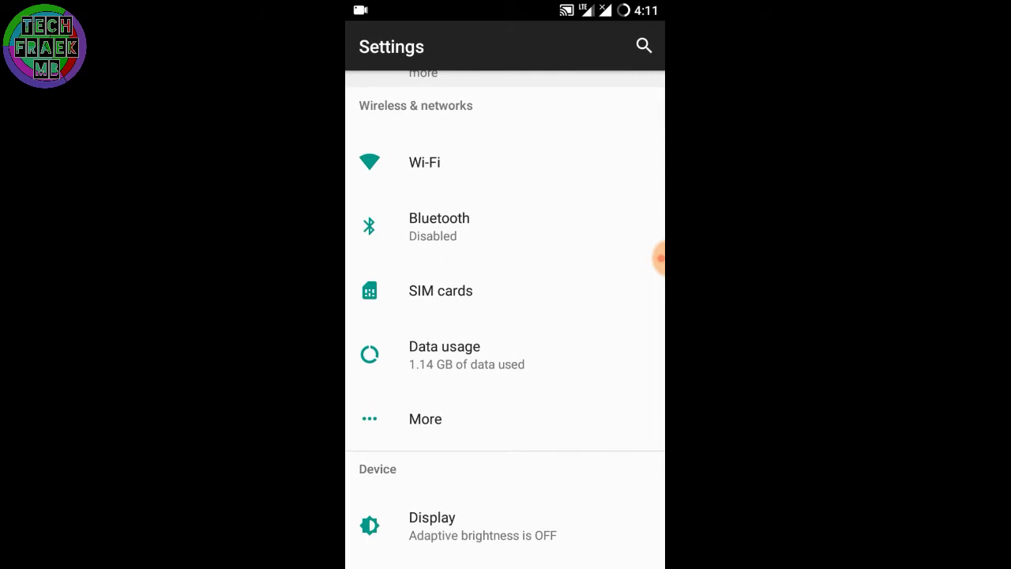
scroll("down", 3)
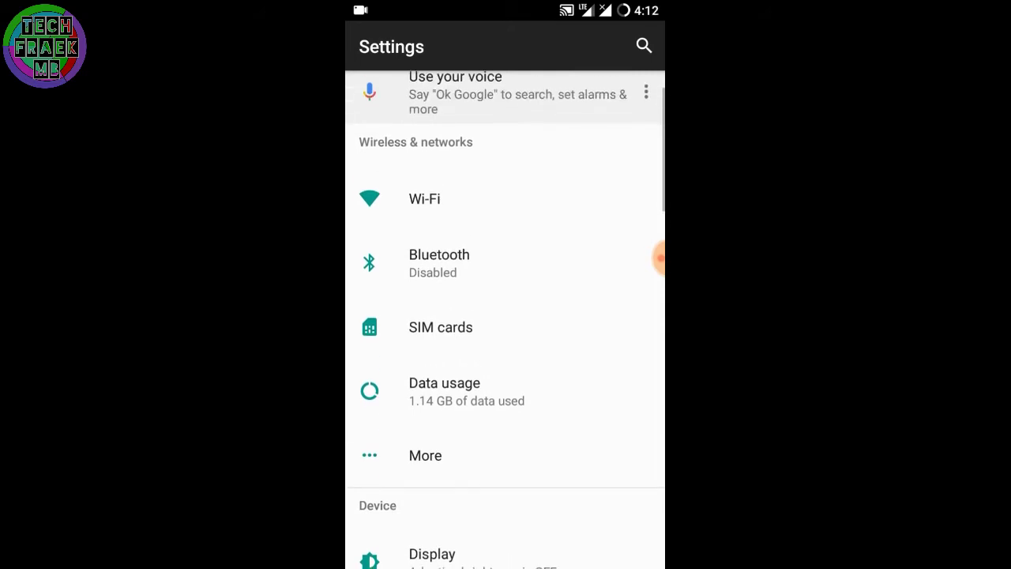
scroll("down", 3)
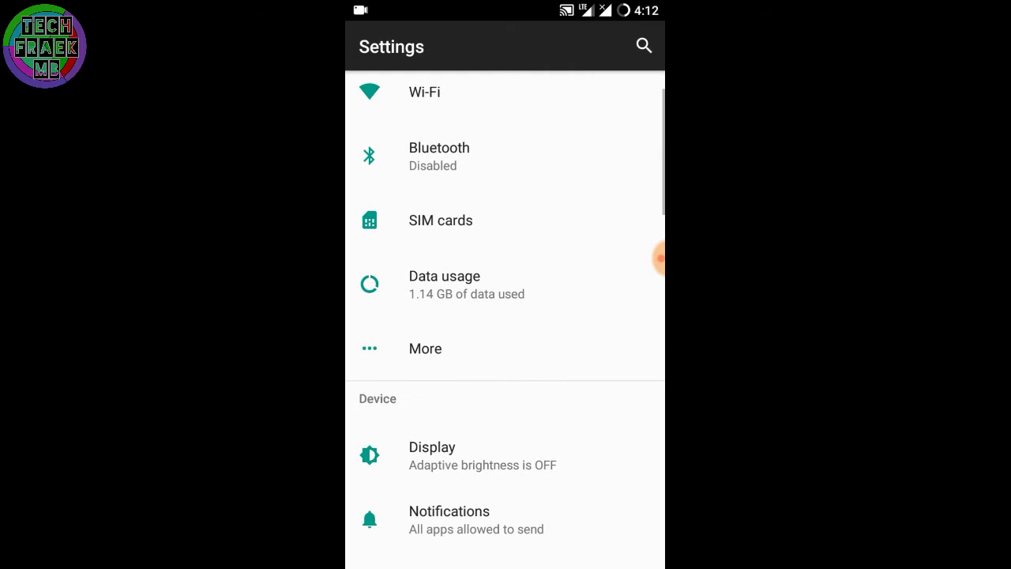
scroll("down", 3)
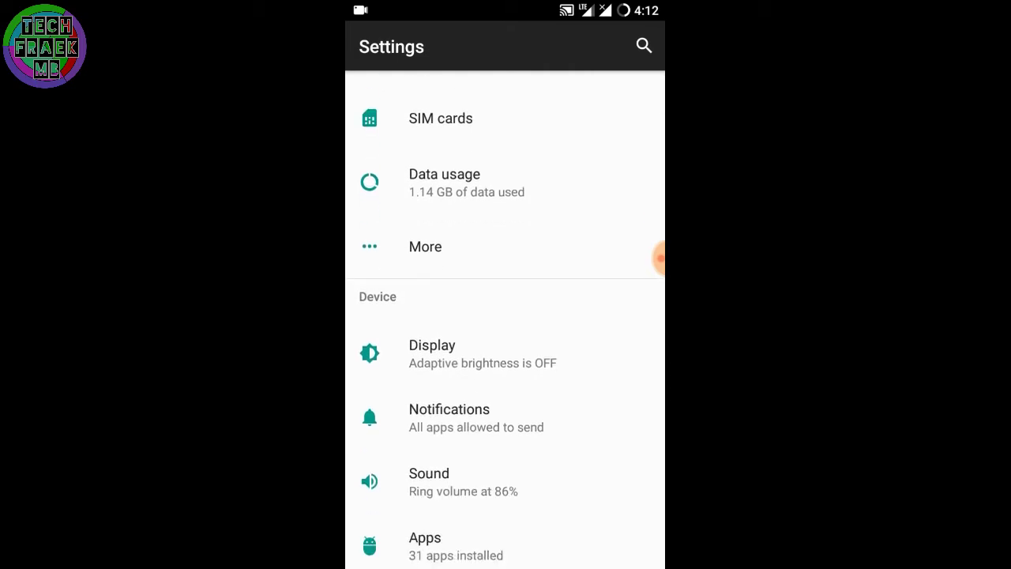
scroll("down", 3)
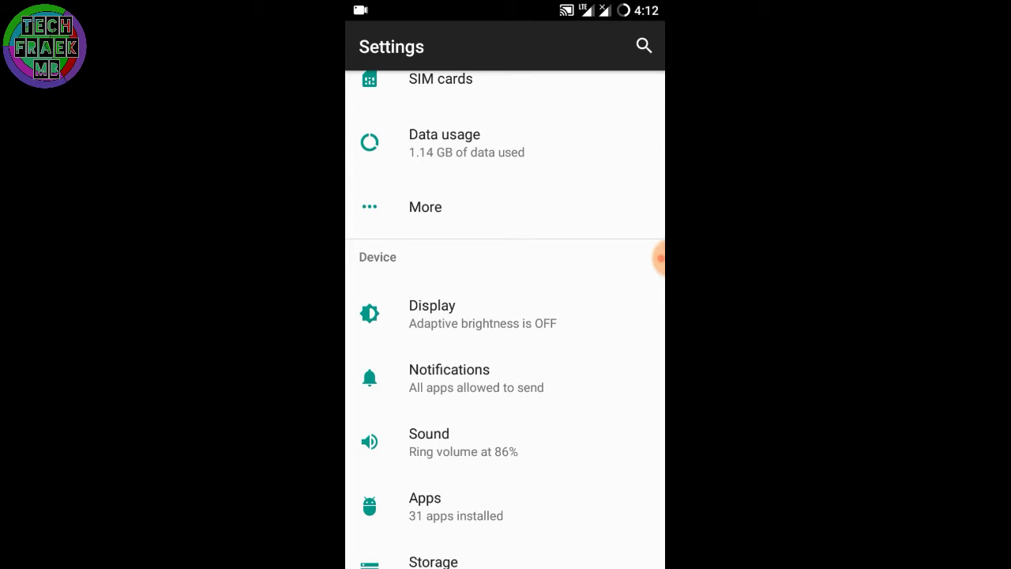
scroll("down", 3)
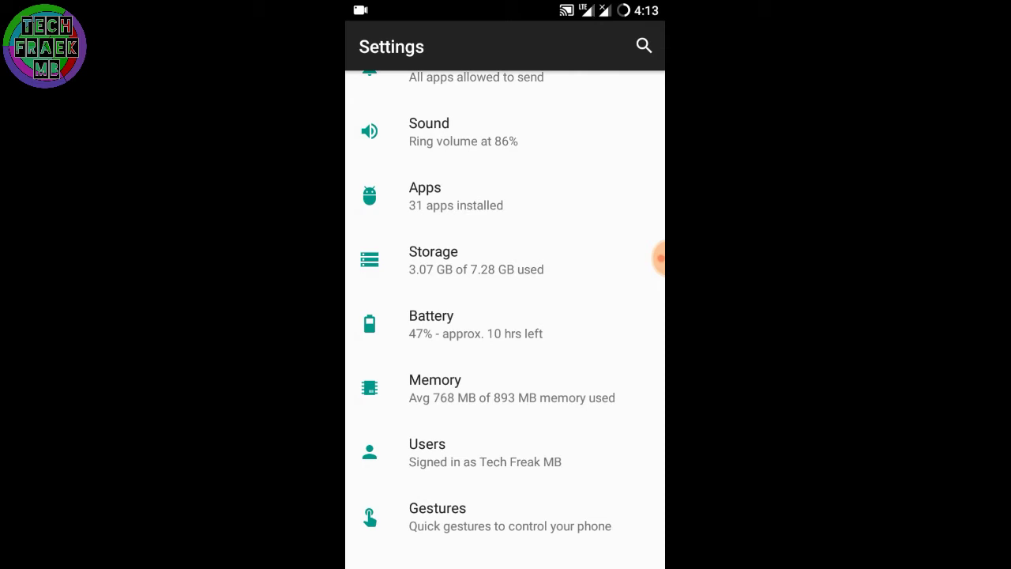
Step: Scroll past Personal to the System section and enter About phone
scroll("down", 3)
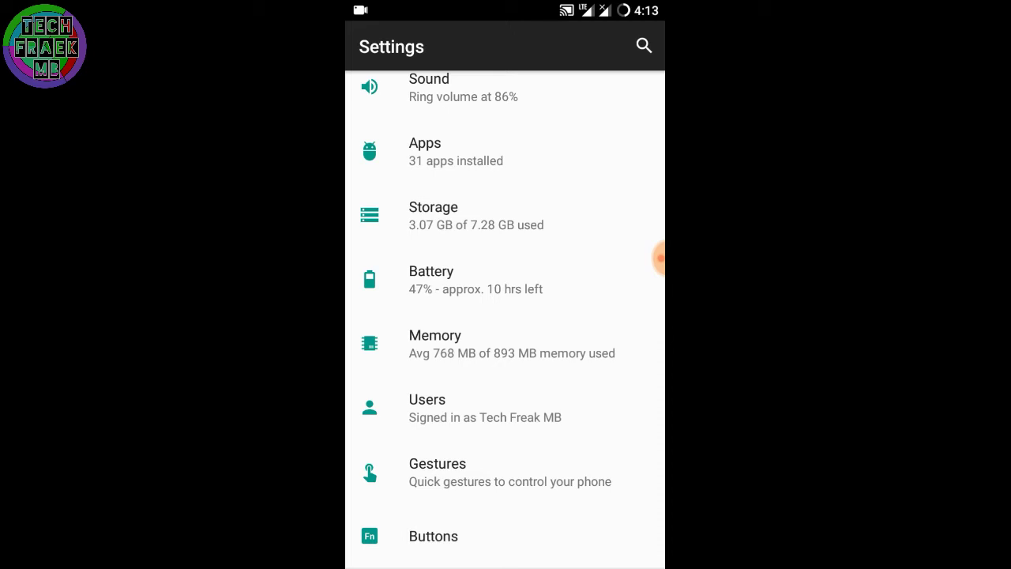
scroll("down", 3)
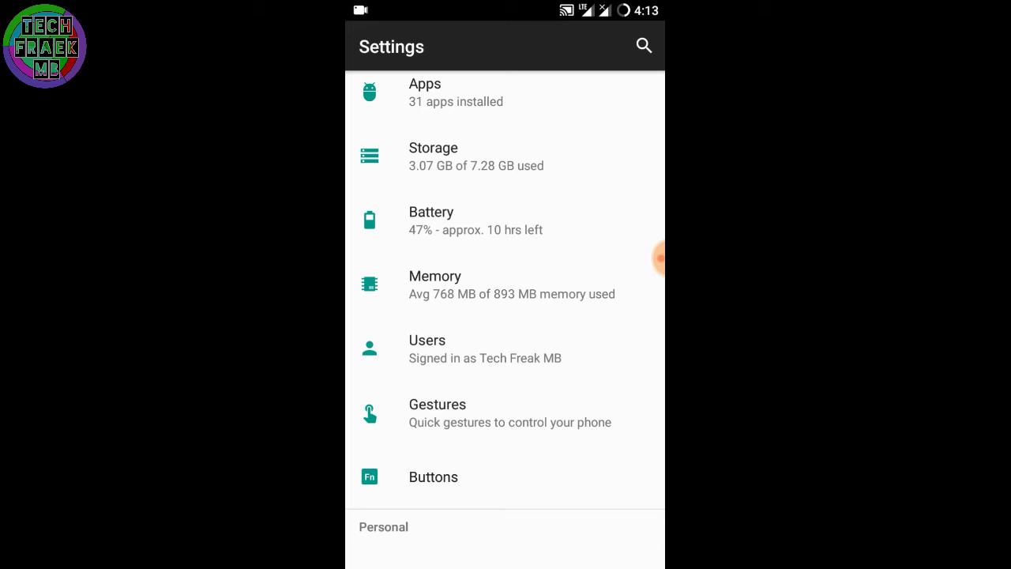
scroll("down", 3)
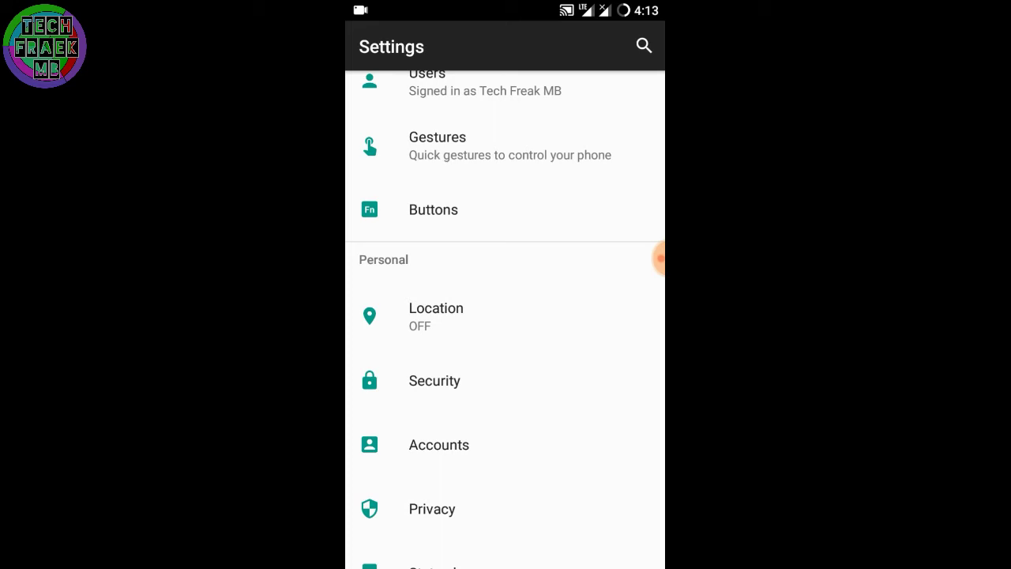
scroll("down", 3)
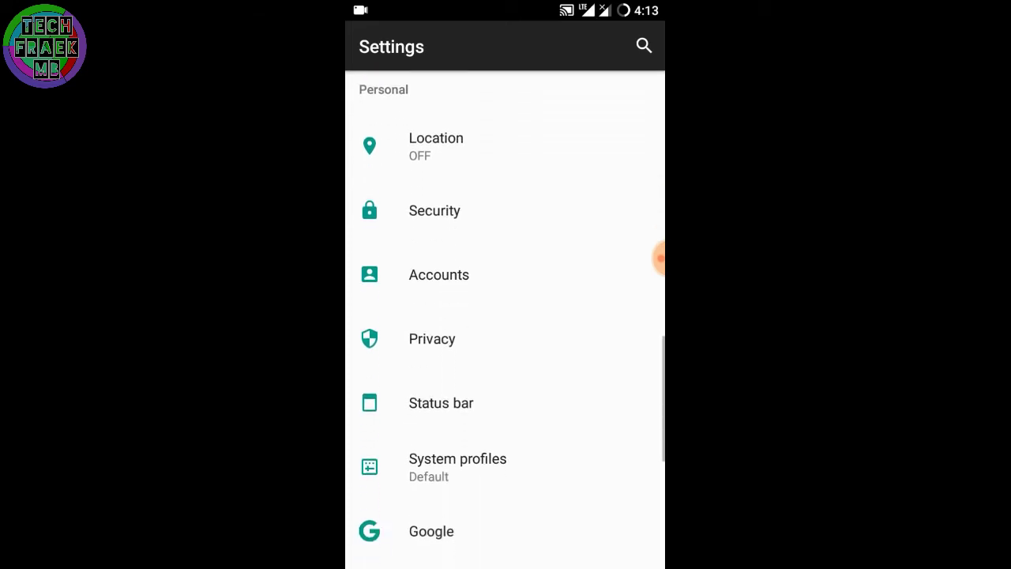
scroll("down", 3)
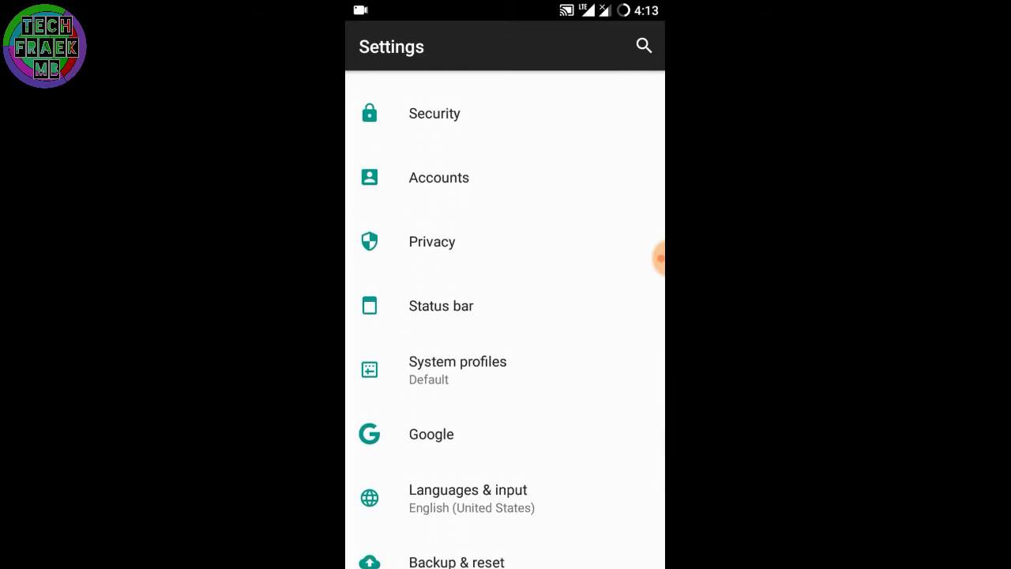
scroll("down", 3)
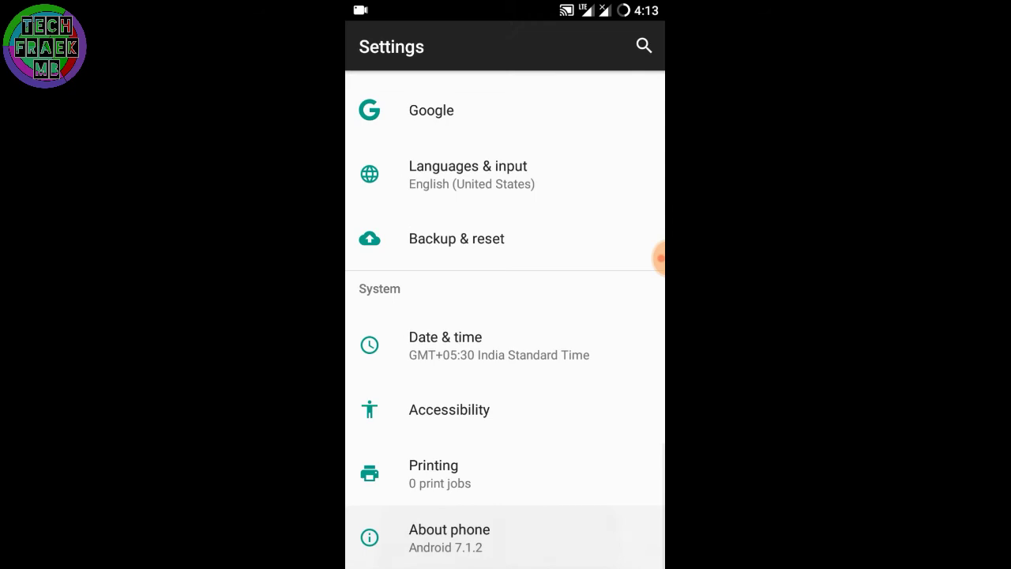
left_click(449, 537)
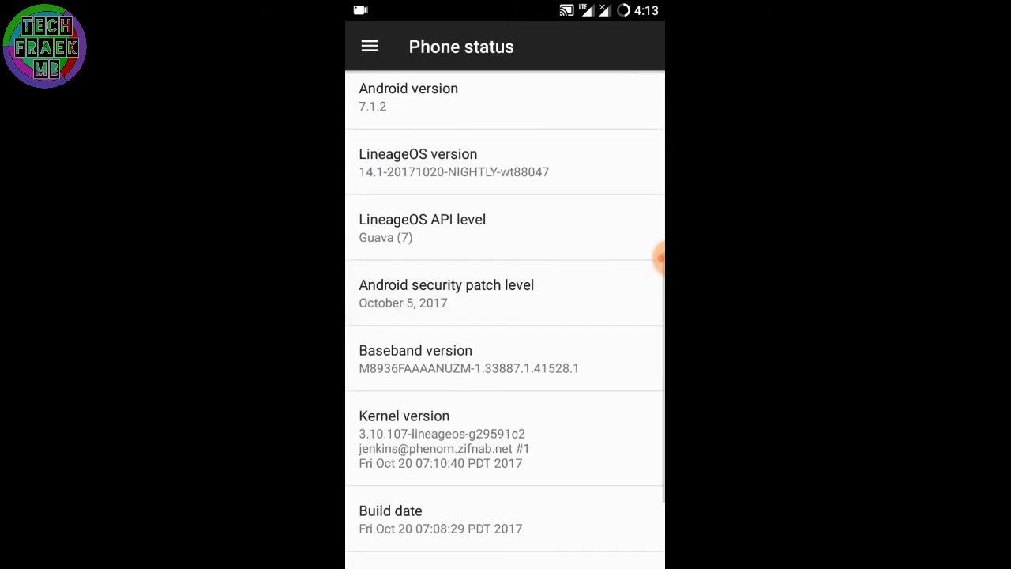
Step: Scroll through the status page reading Android 7.1.2, LineageOS 14.1 nightly, October 5 2017 patch, build number and SELinux status
scroll("up", 3)
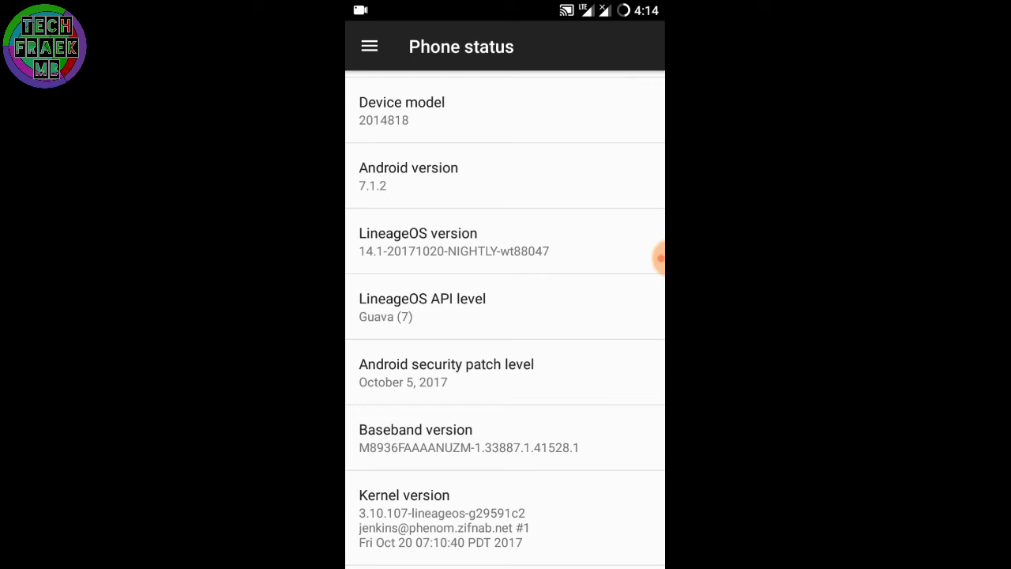
scroll("down", 3)
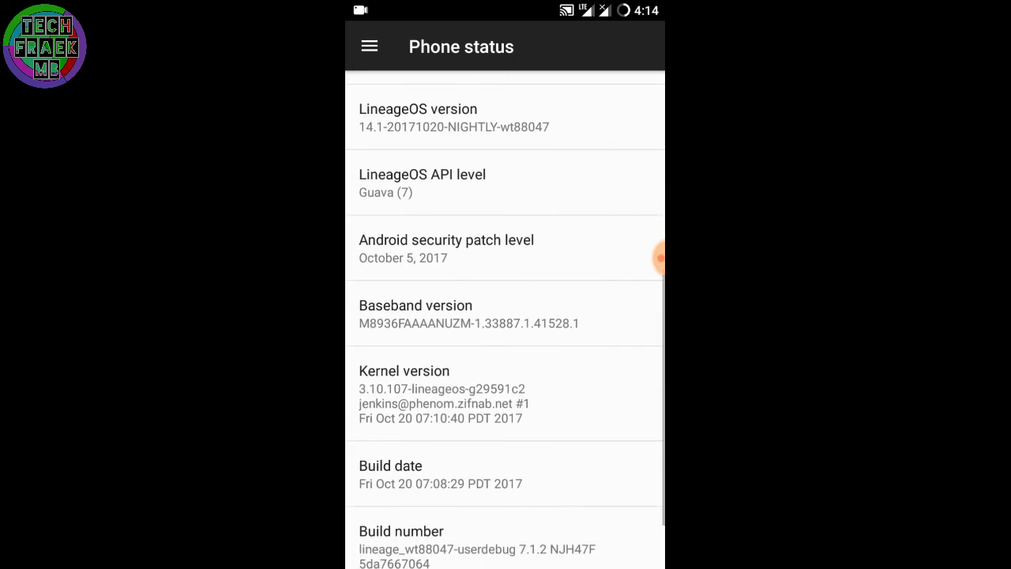
scroll("down", 3)
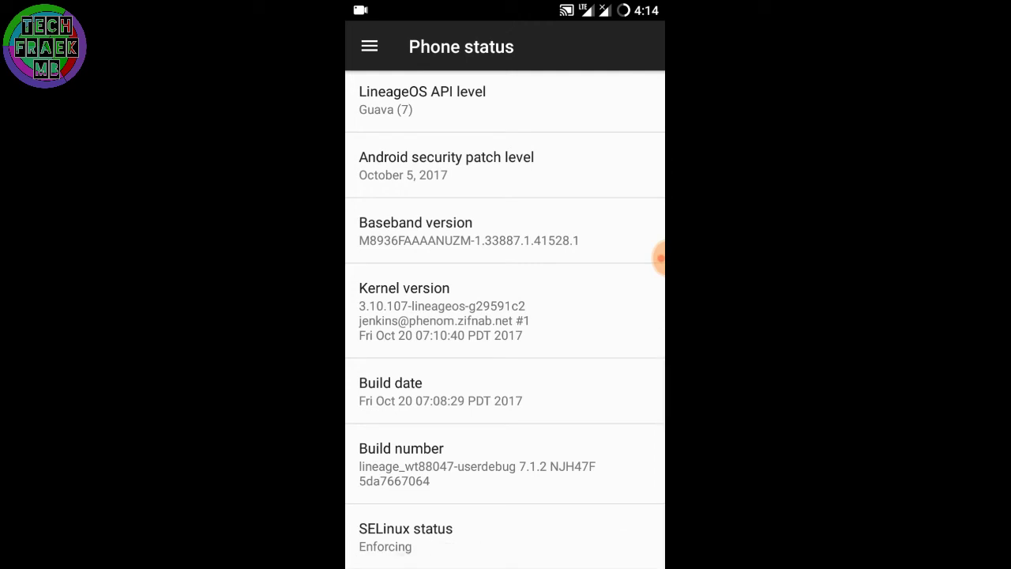
scroll("down", 3)
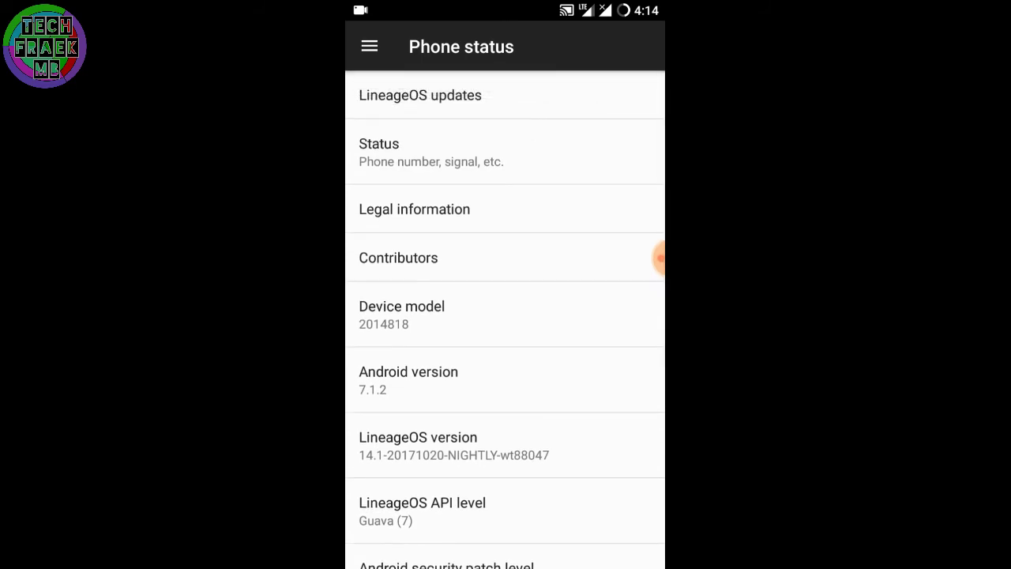
scroll("down", 3)
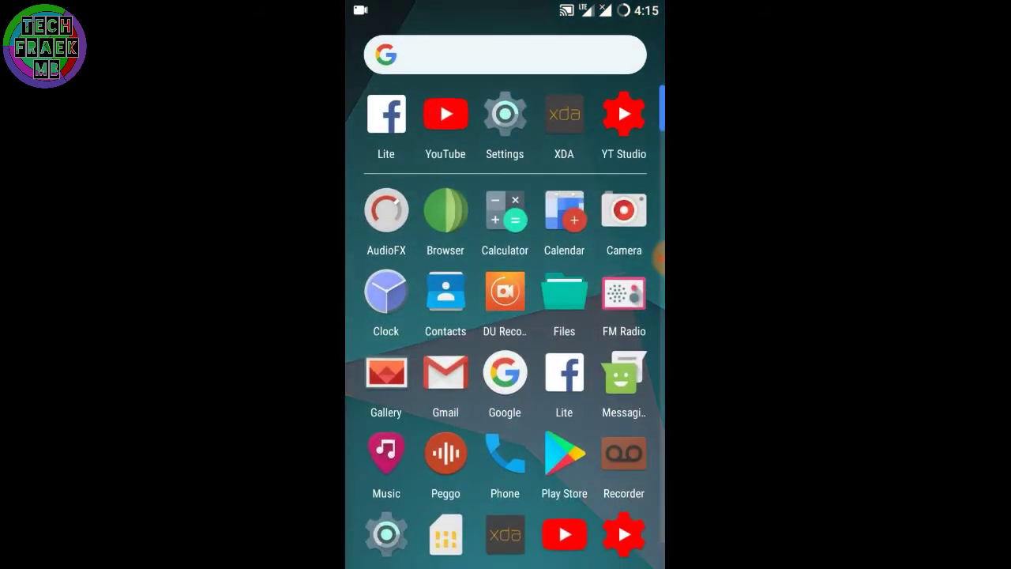
Step: Launch Settings again and scroll to the System section near About phone
left_click(504, 114)
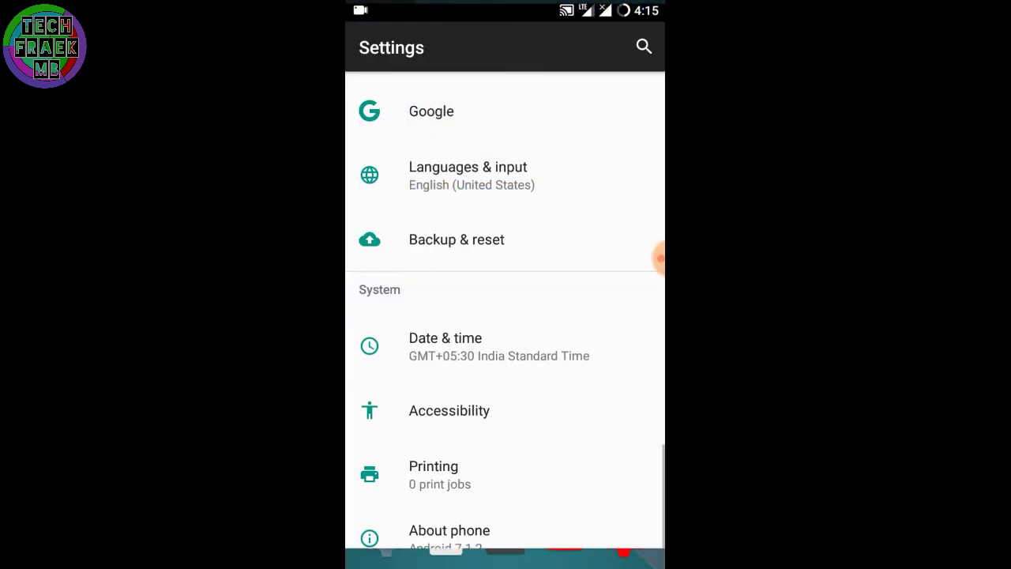
scroll("down", 3)
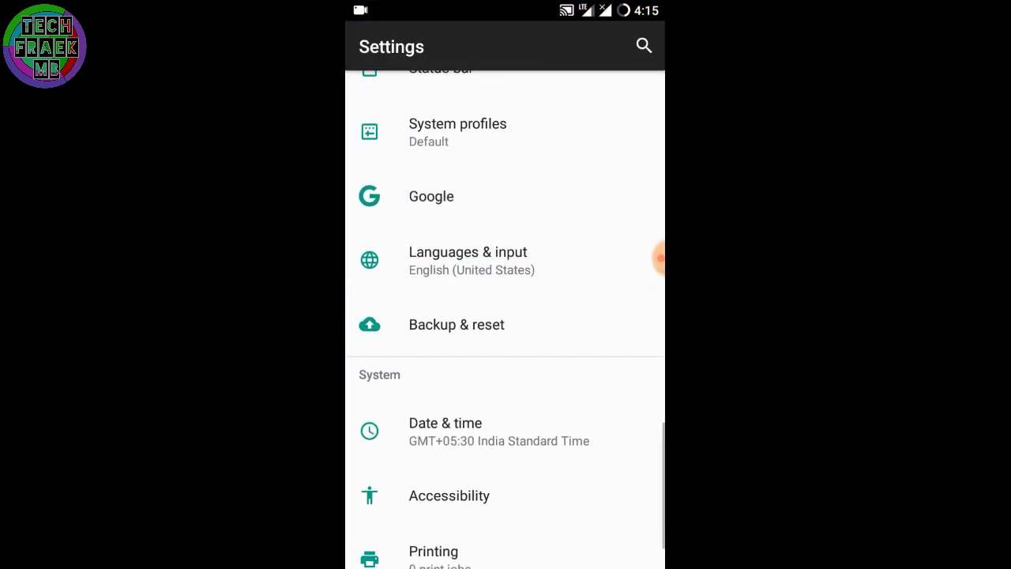
left_click(644, 258)
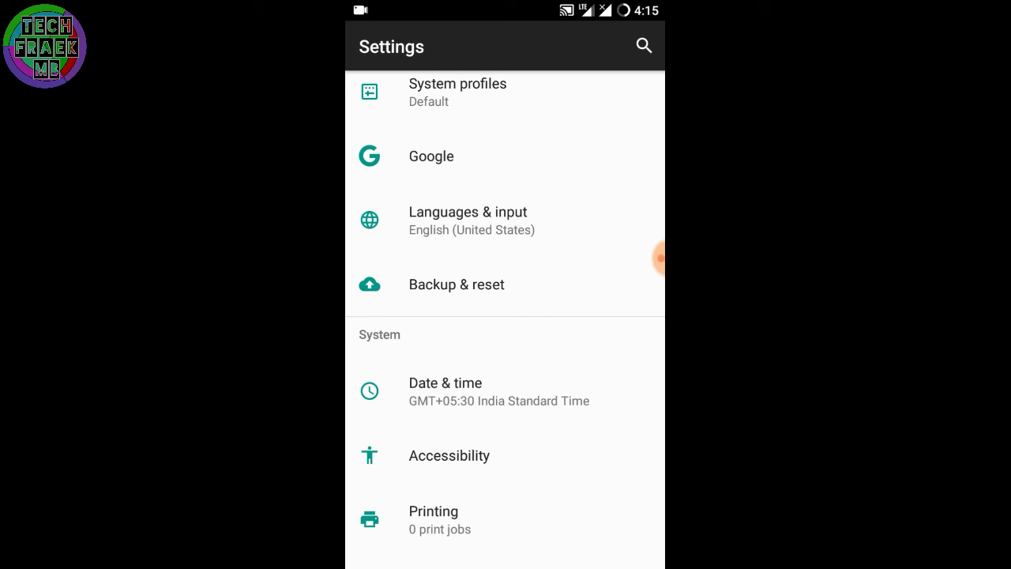
scroll("down", 3)
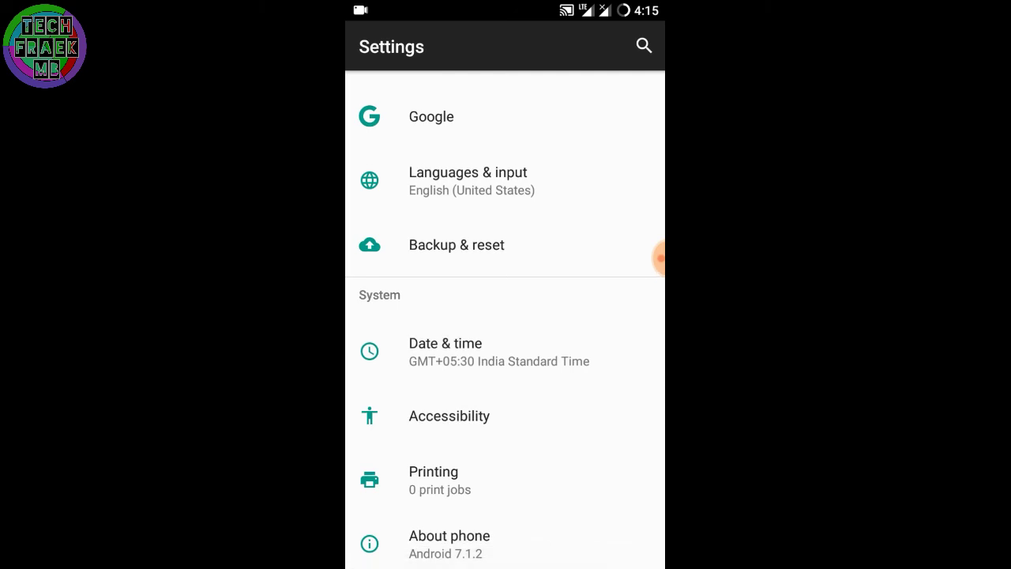
scroll("down", 3)
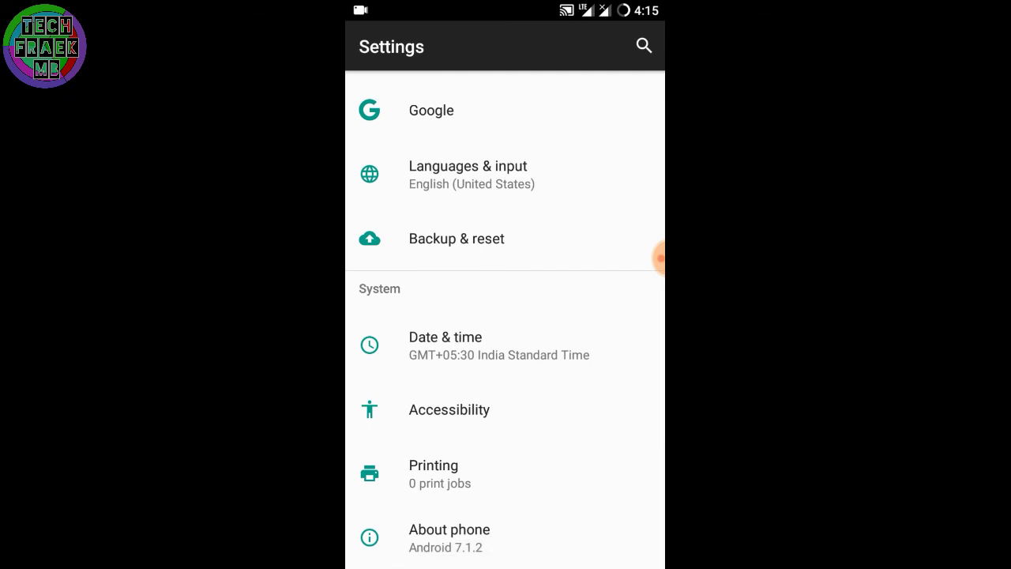